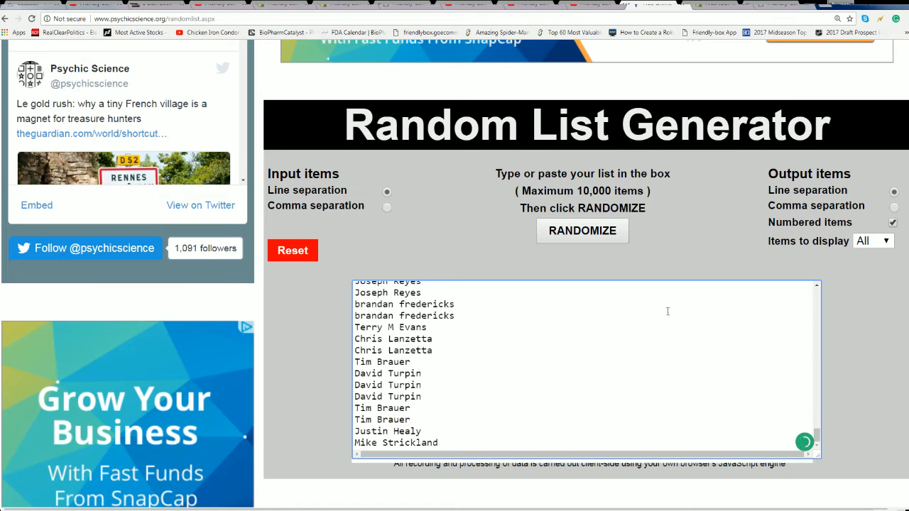
Reshuffle the 170 owner names five times with the RANDOMIZE button.
left_click(582, 230)
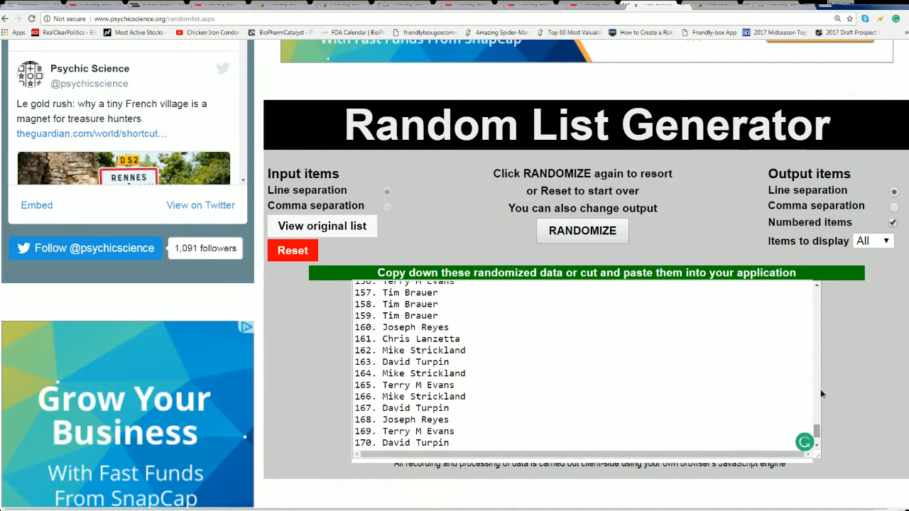
left_click(582, 230)
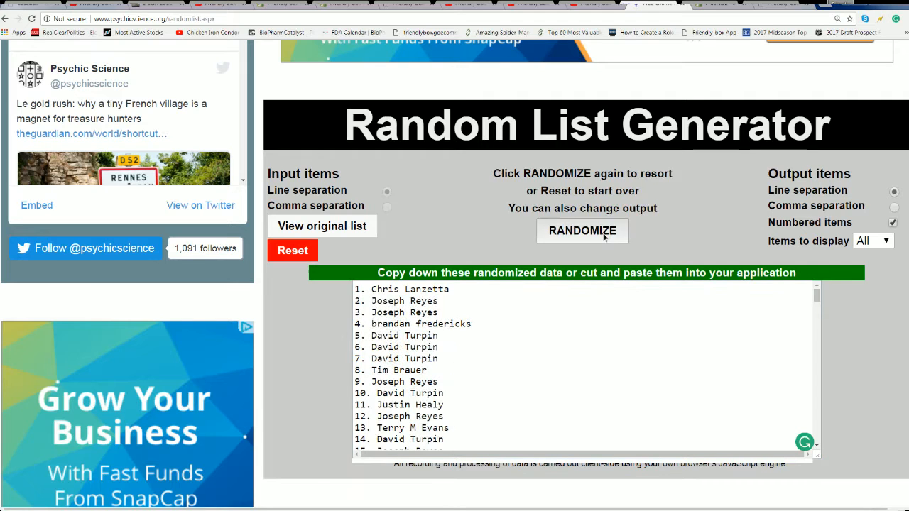
left_click(582, 230)
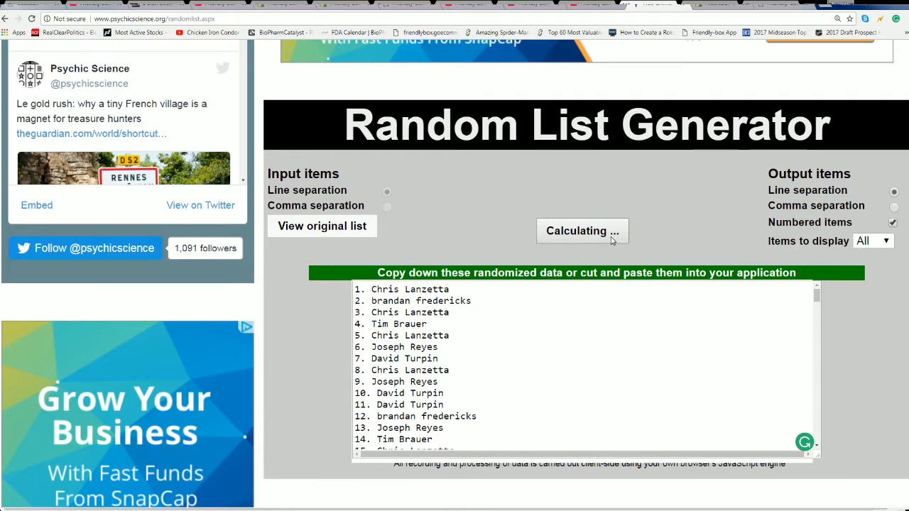
left_click(582, 230)
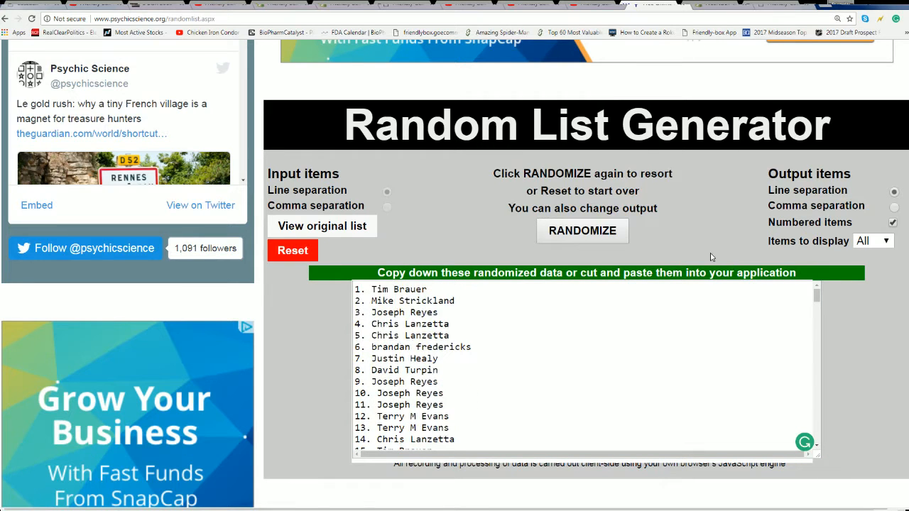
left_click(582, 230)
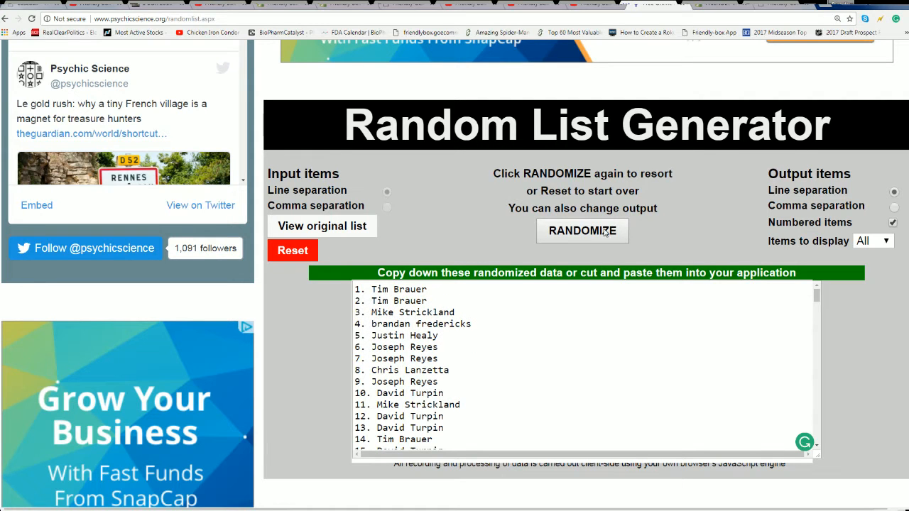
Select the numbered randomized owner list and bring up Copy for it.
left_click(582, 230)
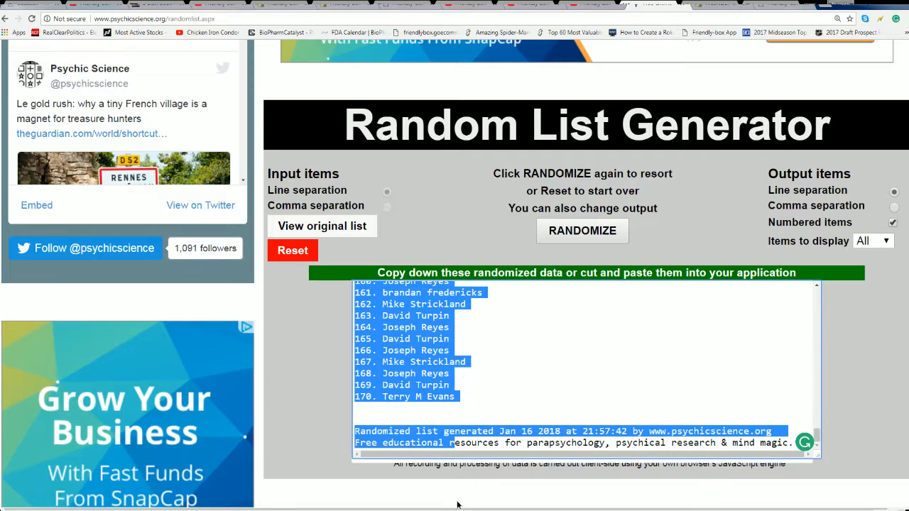
right_click(443, 371)
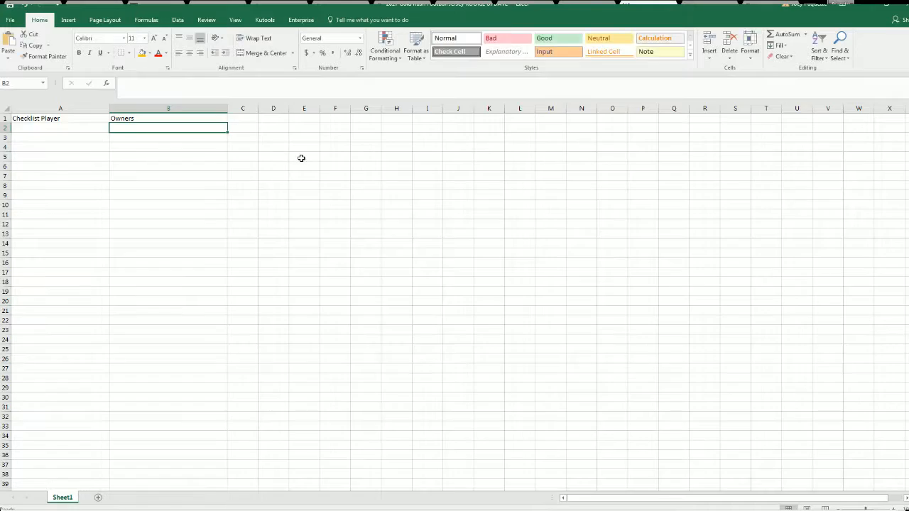
Paste the randomized owner names into the Owners column starting at B2.
key("ctrl+v")
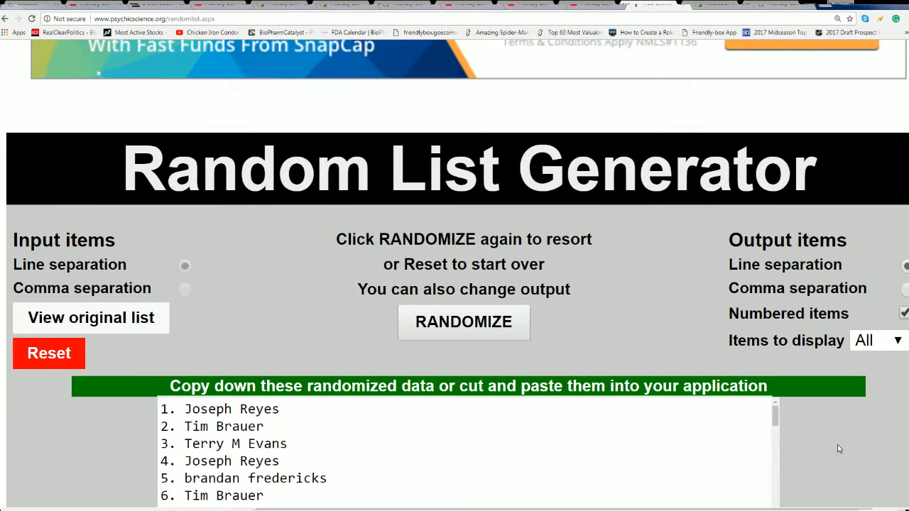
Reset the generator to clear the owner list for a fresh start.
scroll("down", 3)
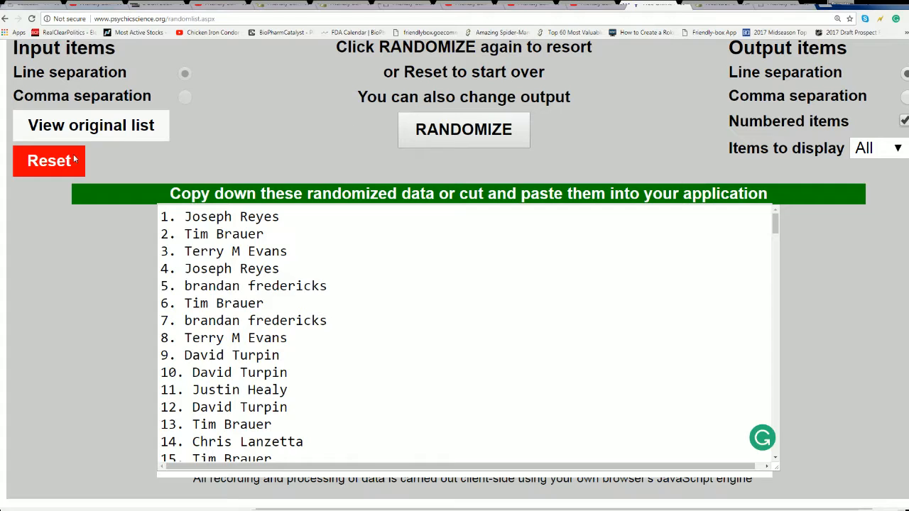
left_click(48, 160)
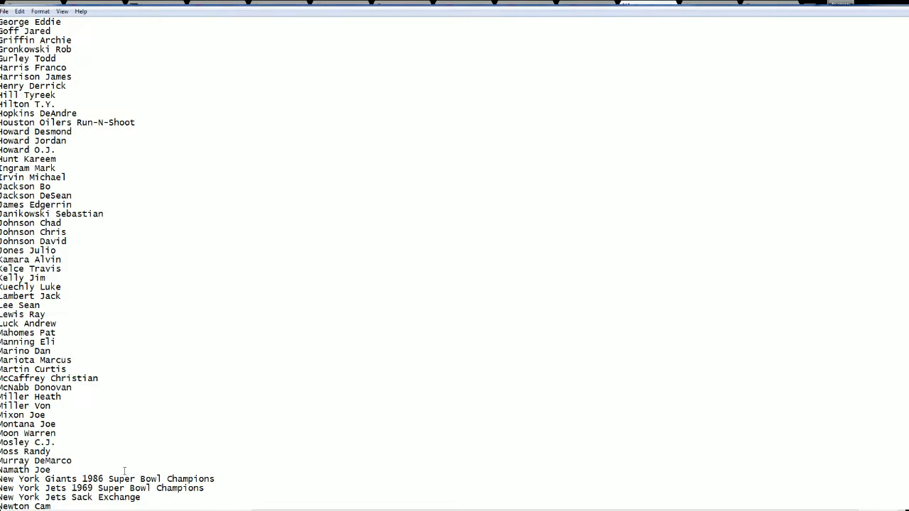
Scroll through the alphabetized player names in Notepad before copying them.
scroll("down", 3)
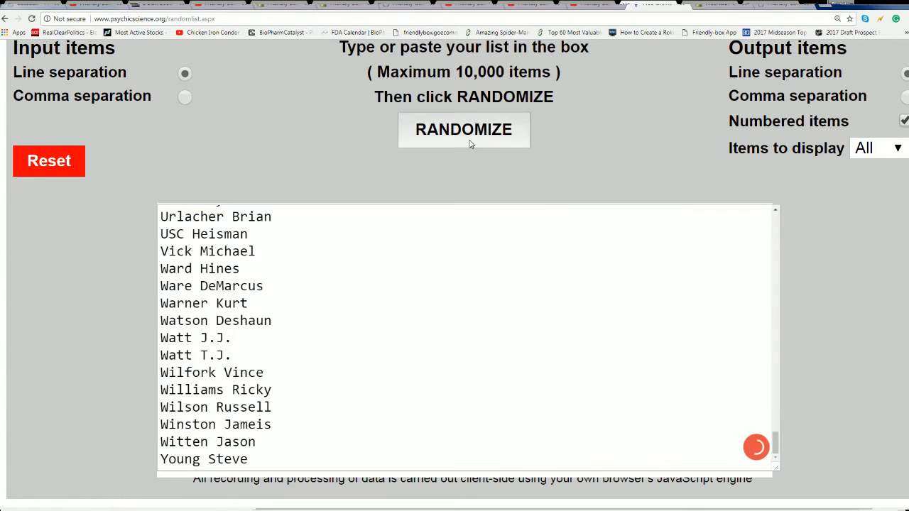
Reshuffle the pasted player names six times with the RANDOMIZE button.
left_click(462, 129)
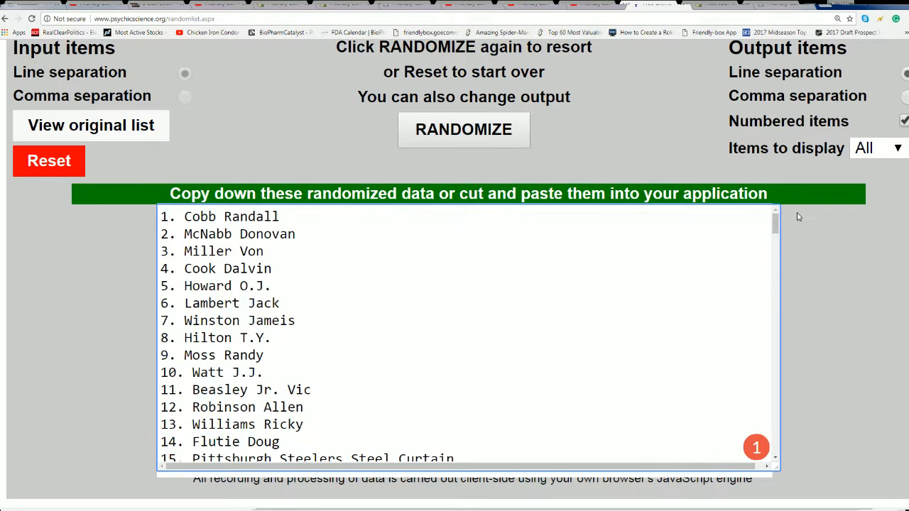
left_click(462, 129)
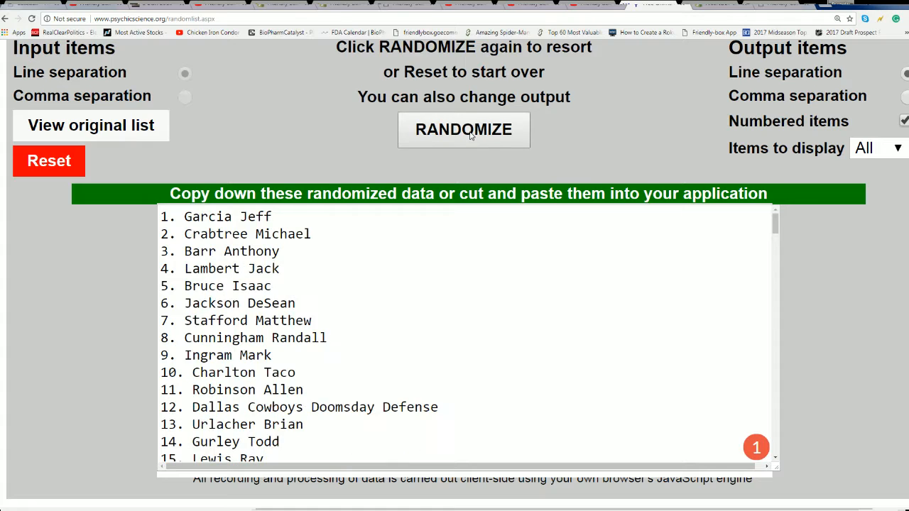
left_click(463, 129)
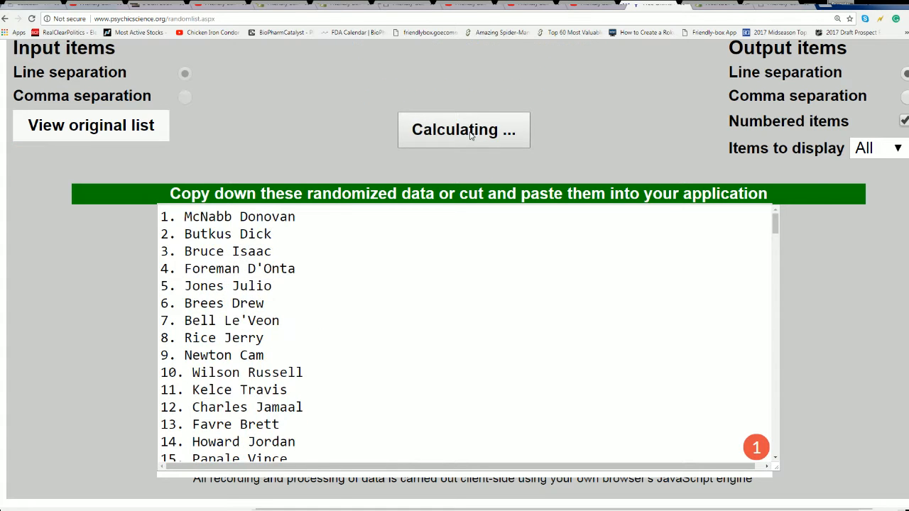
left_click(463, 129)
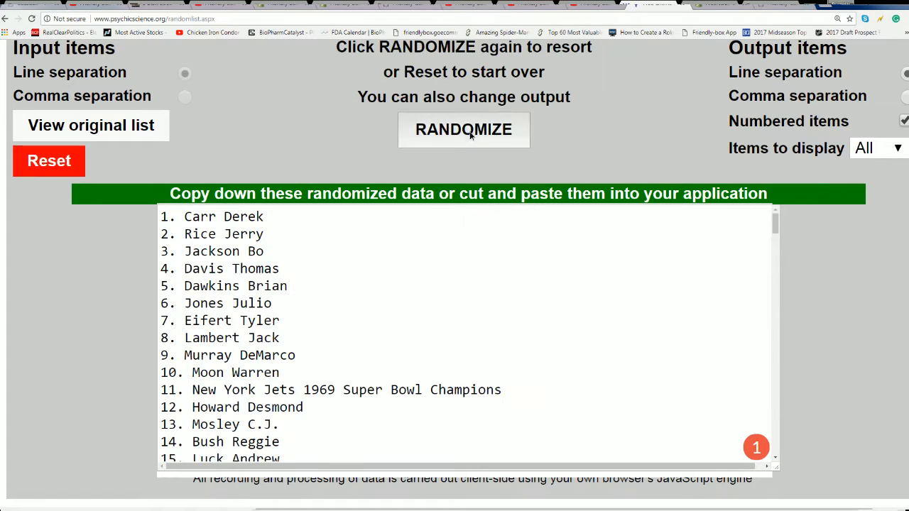
left_click(463, 129)
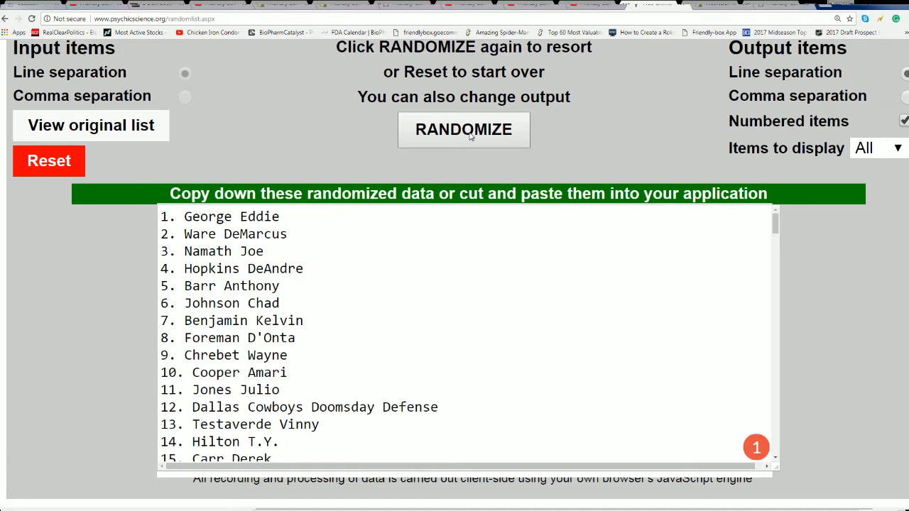
left_click(462, 129)
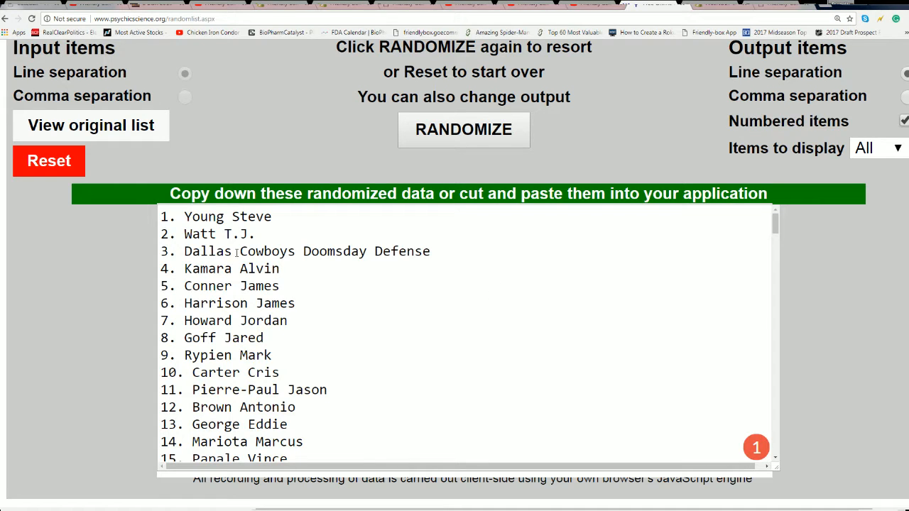
Select the numbered 170-item randomized player list and copy it.
left_click_drag(184, 216, 242, 321)
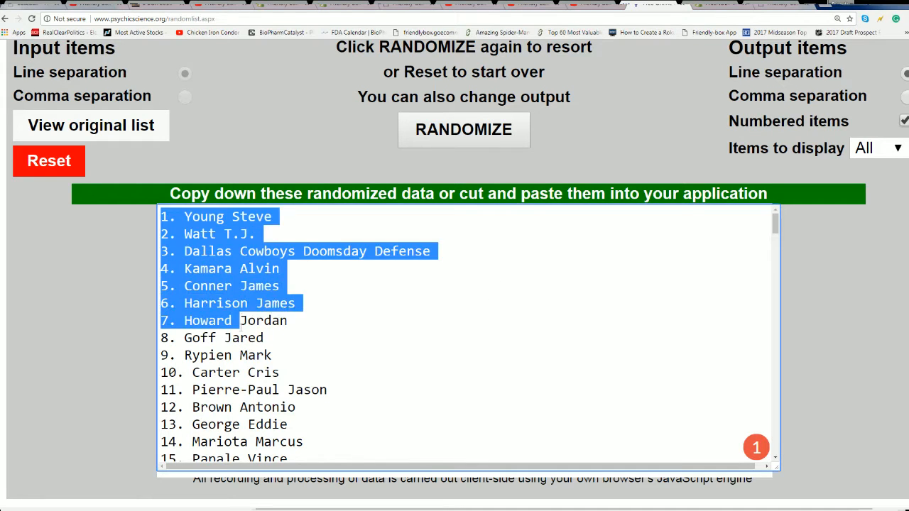
scroll("down", 3)
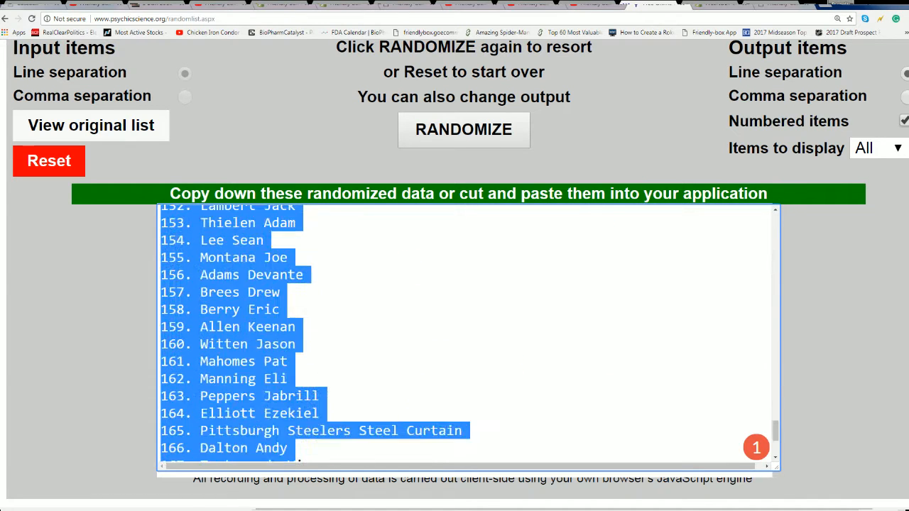
scroll("down", 3)
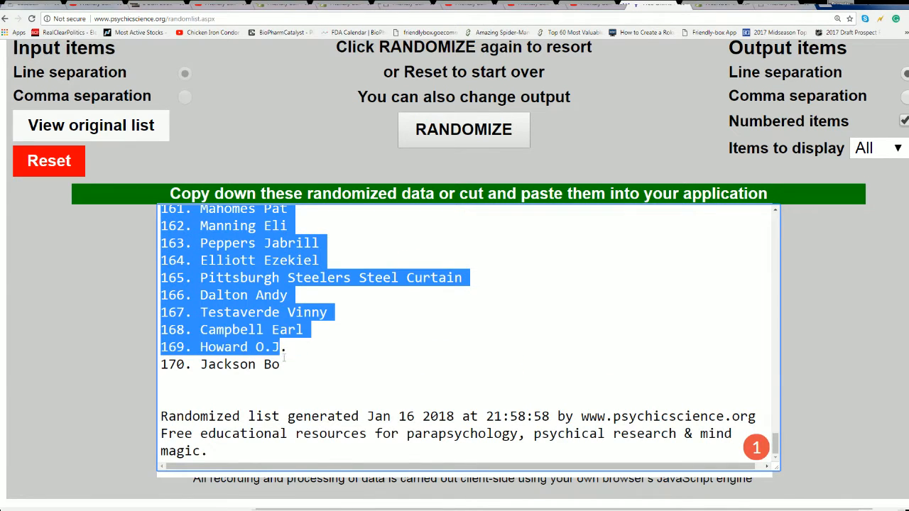
right_click(273, 319)
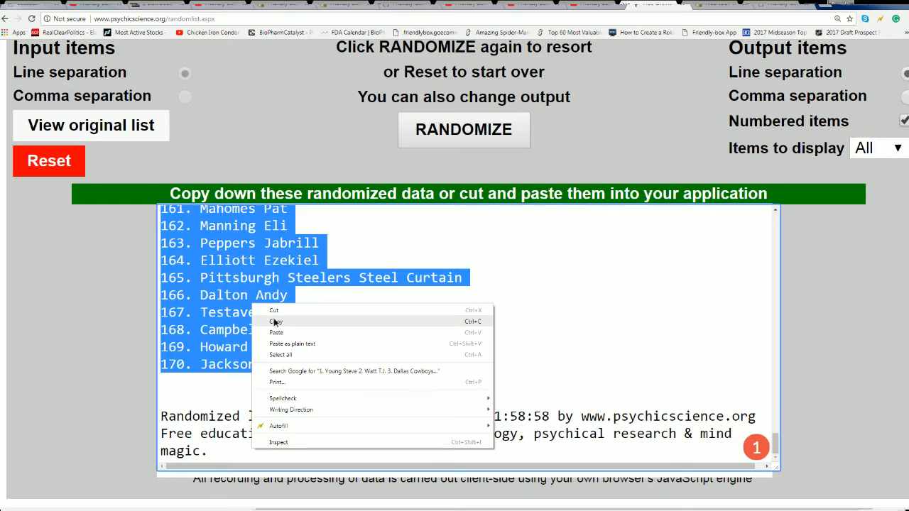
left_click(276, 321)
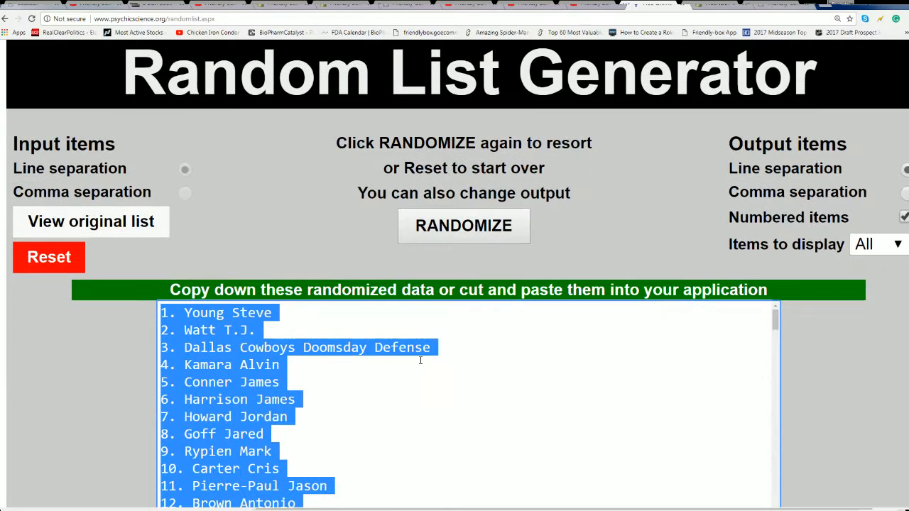
scroll("down", 3)
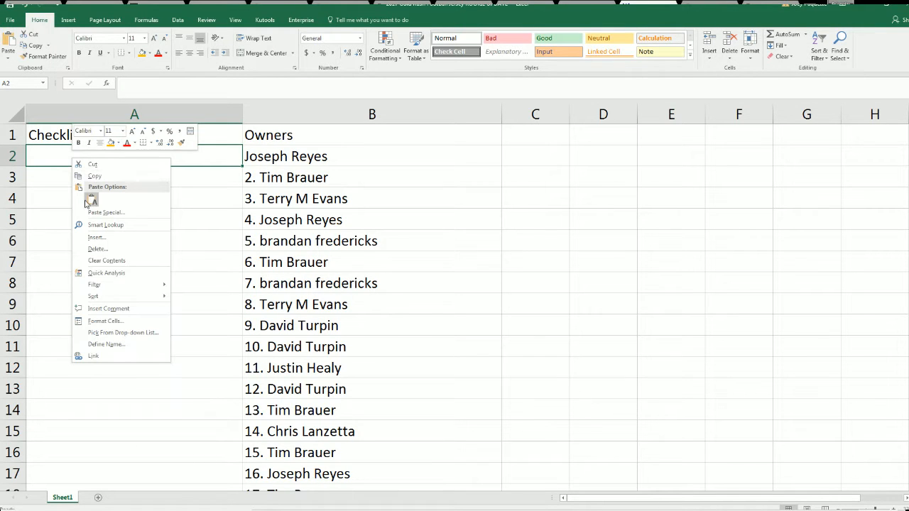
left_click(91, 199)
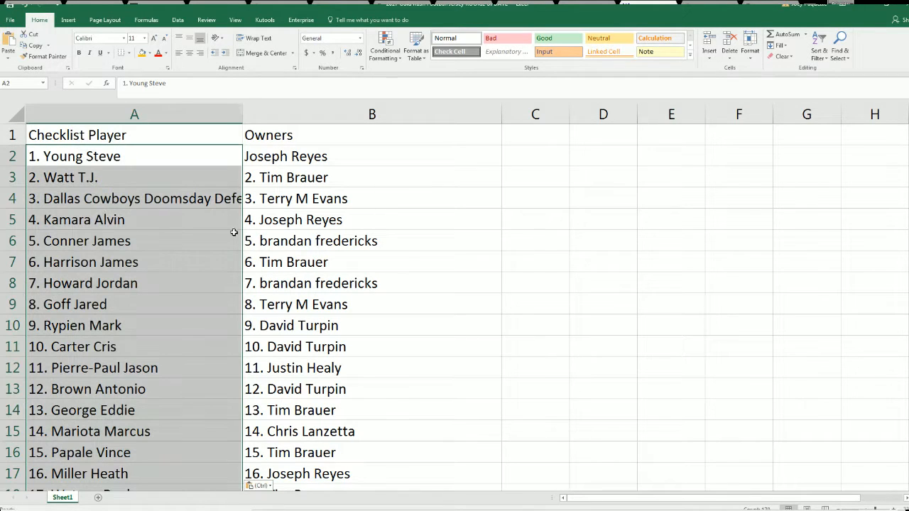
mouse_move(120, 418)
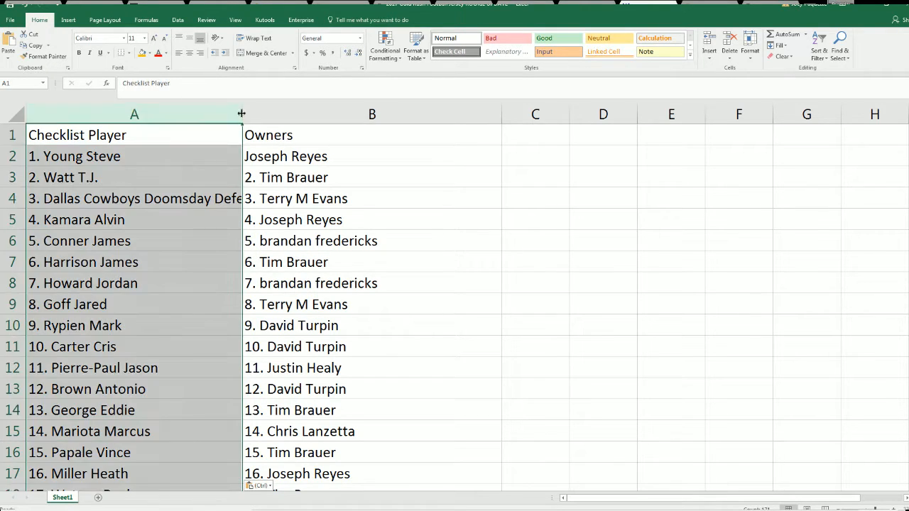
scroll("down", 3)
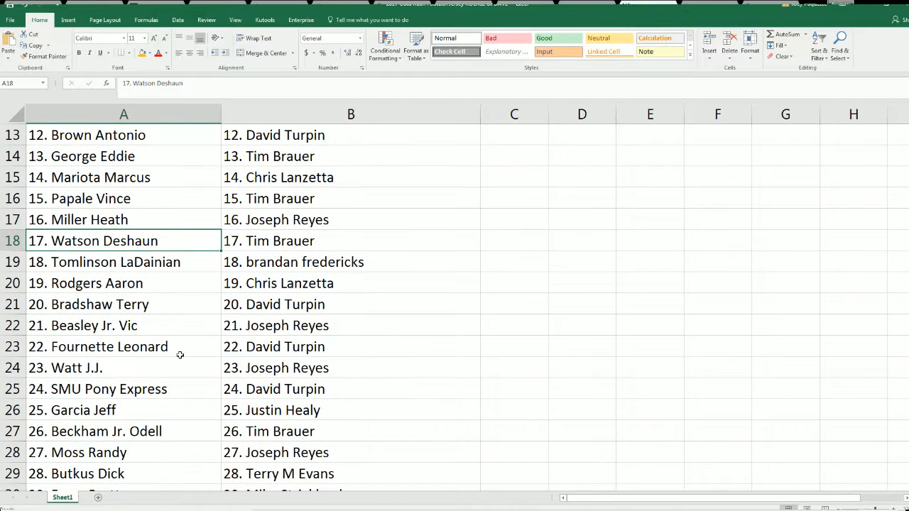
scroll("down", 3)
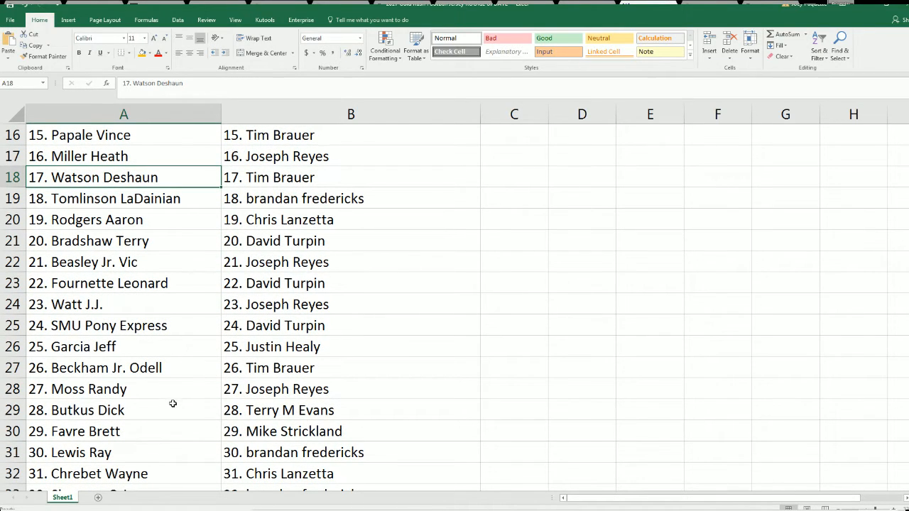
mouse_move(171, 419)
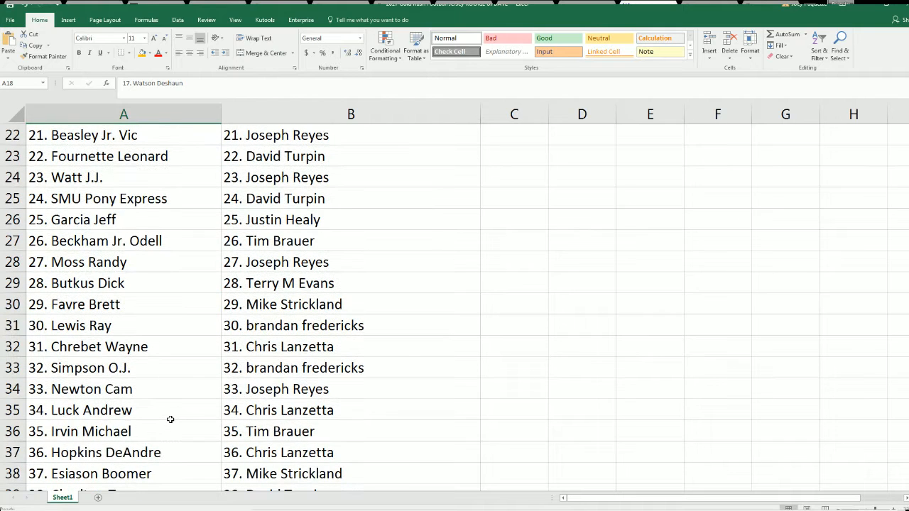
left_click(91, 431)
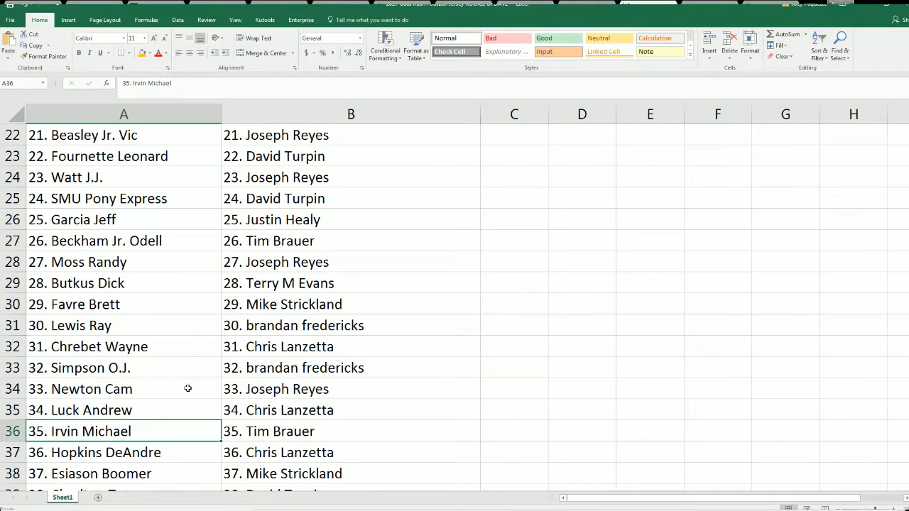
scroll("down", 3)
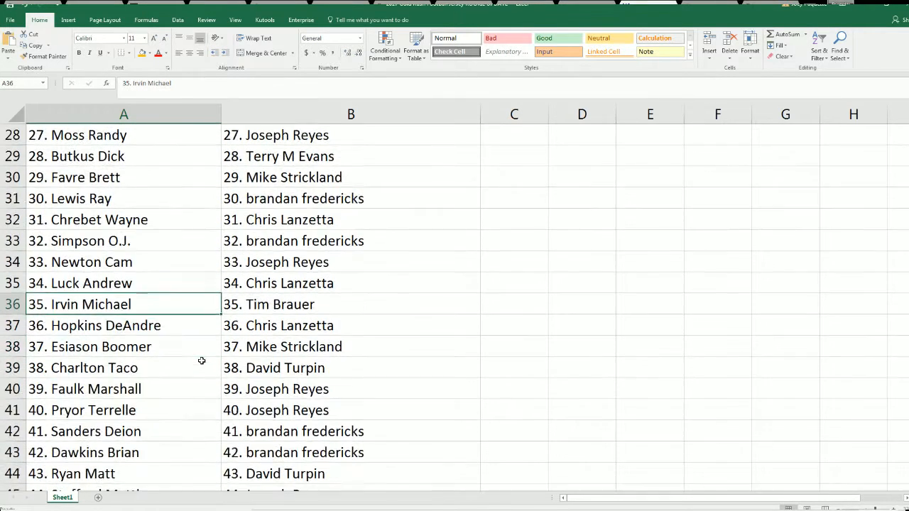
scroll("down", 3)
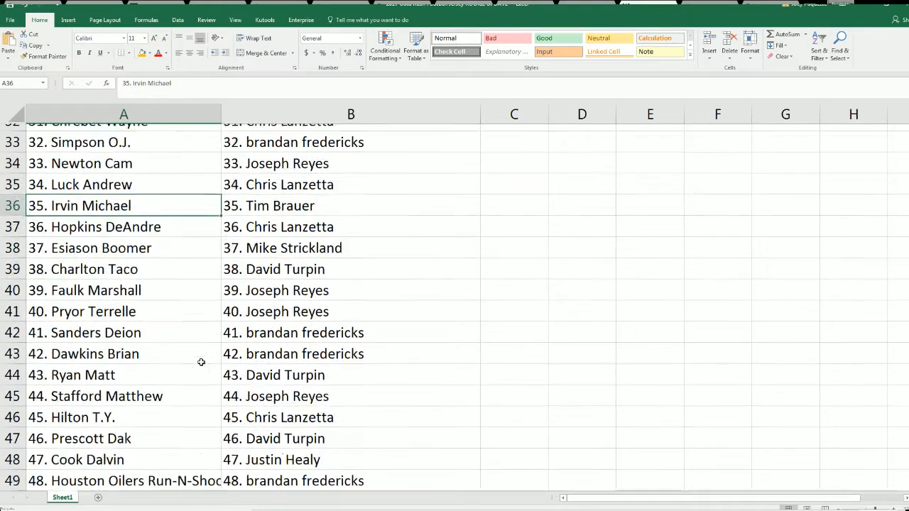
scroll("down", 3)
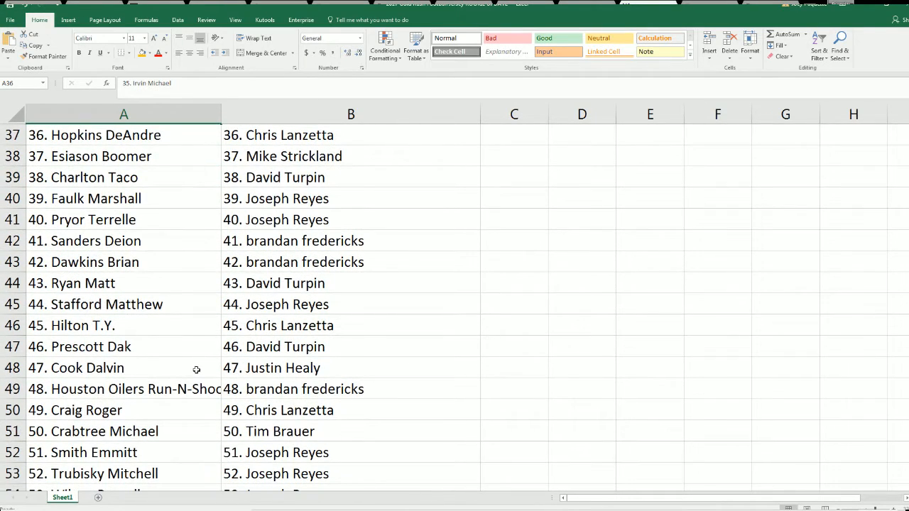
scroll("down", 3)
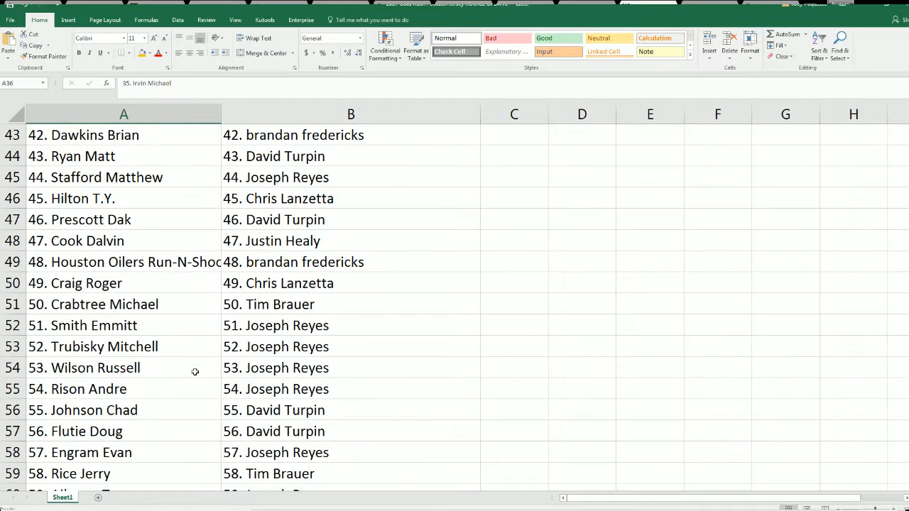
left_click(124, 346)
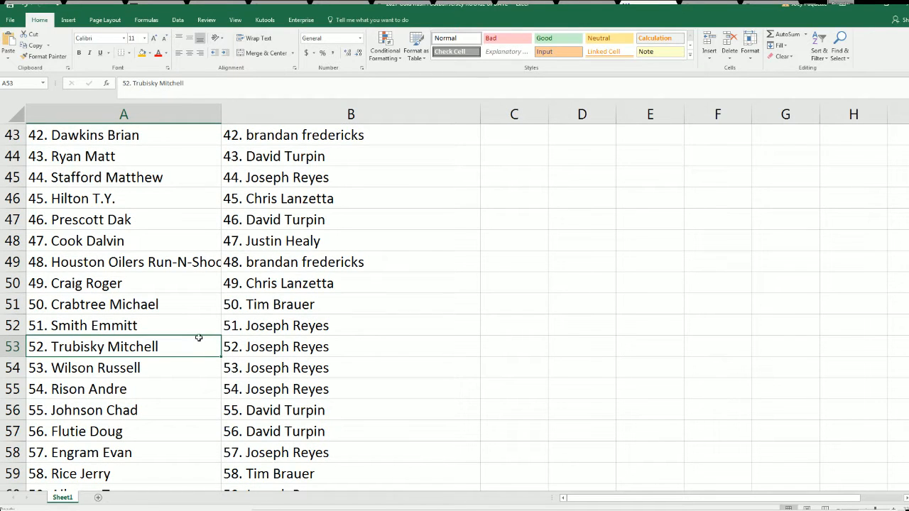
mouse_move(194, 350)
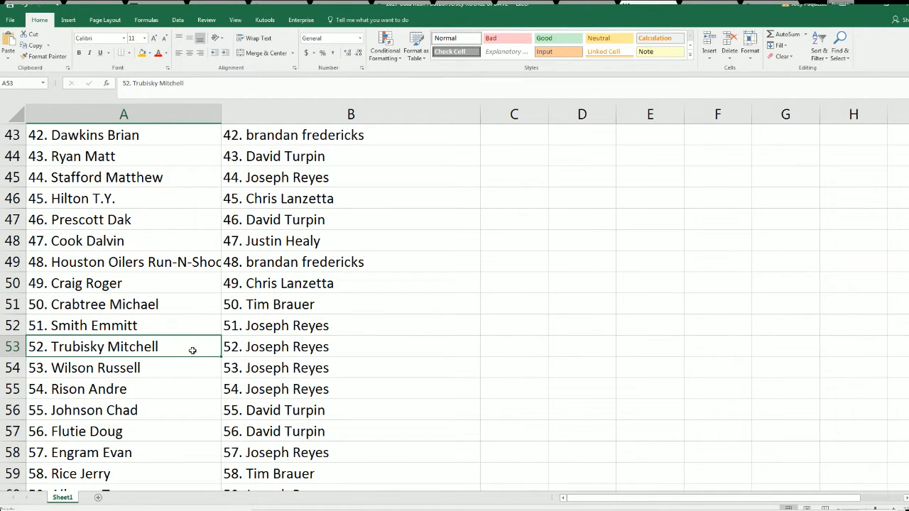
scroll("down", 3)
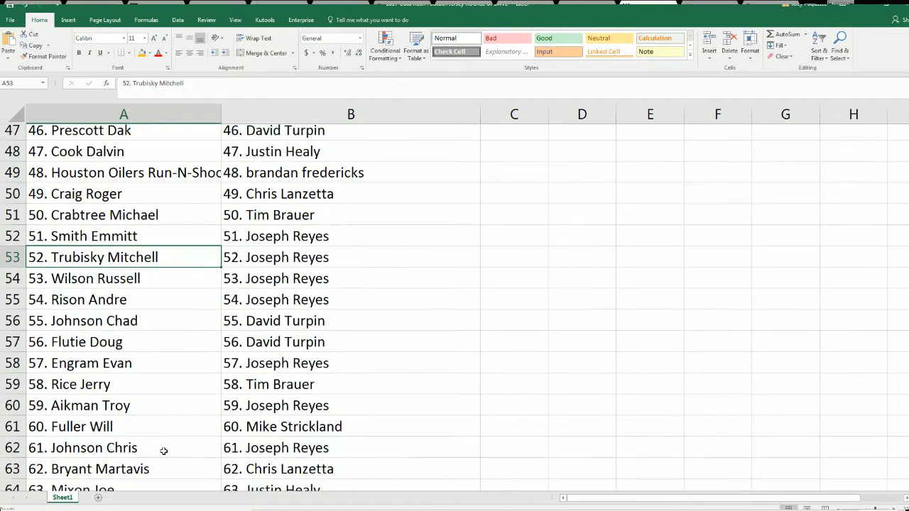
scroll("down", 3)
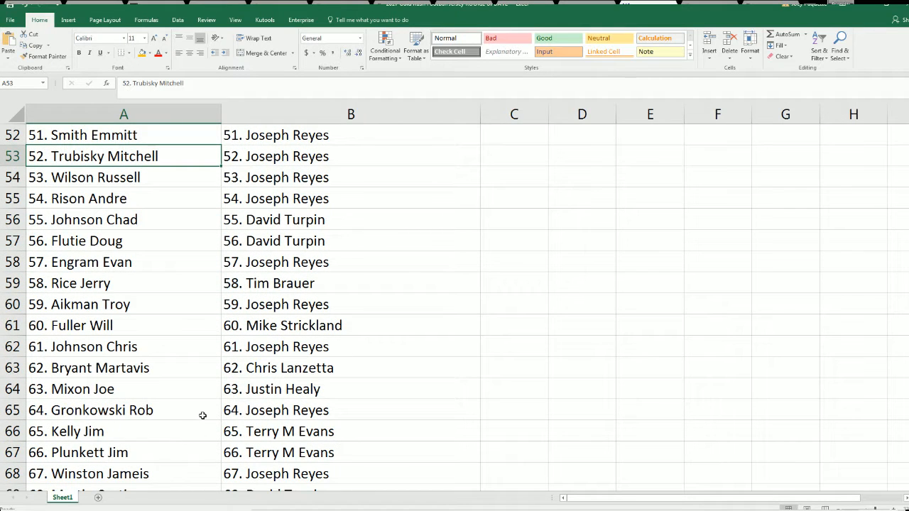
left_click(102, 409)
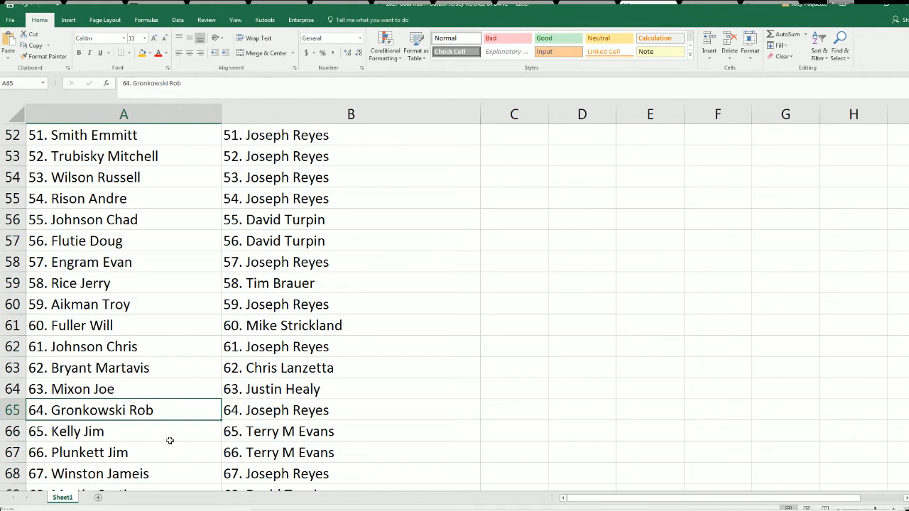
scroll("down", 3)
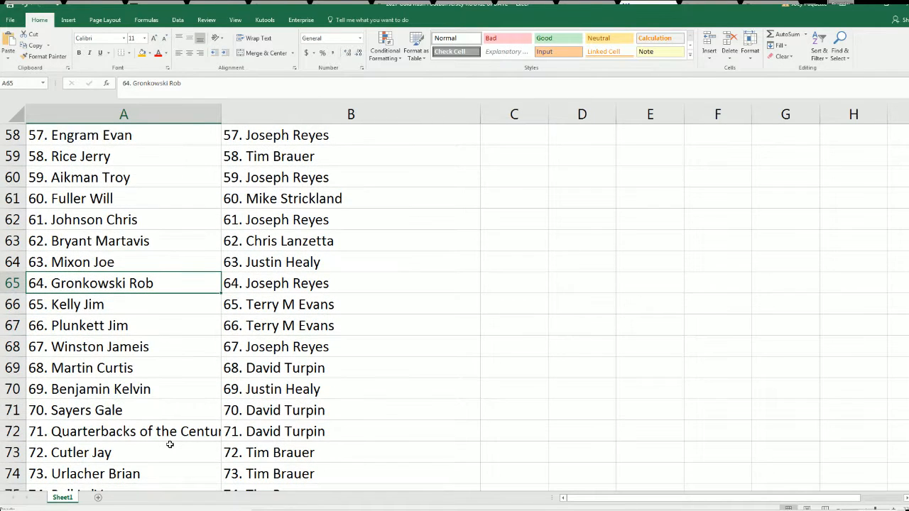
scroll("down", 3)
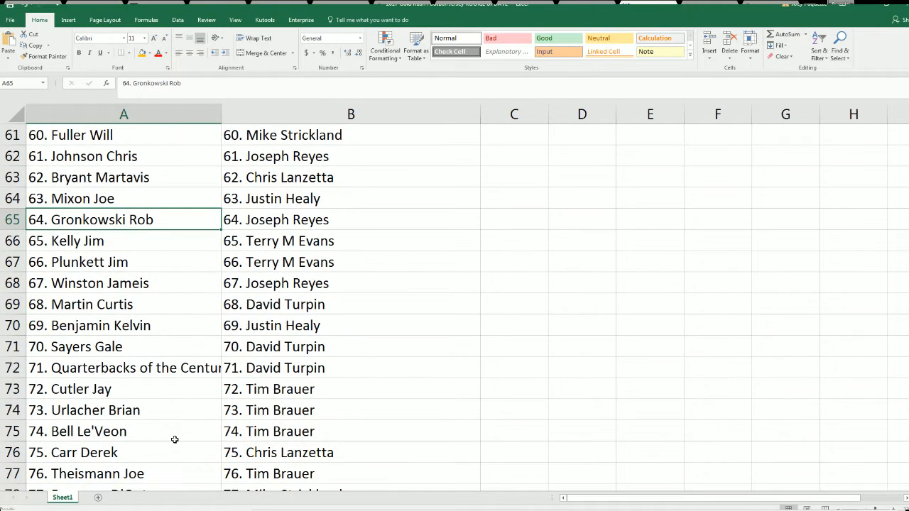
scroll("down", 3)
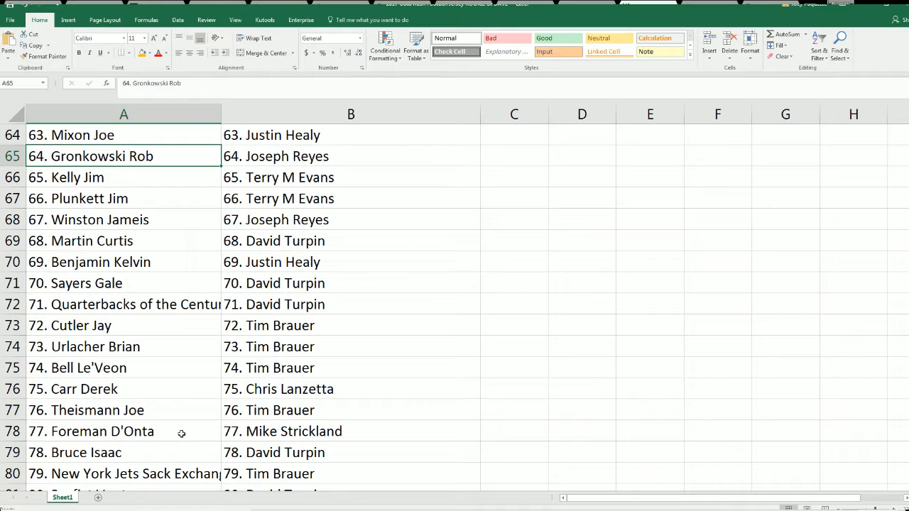
scroll("down", 3)
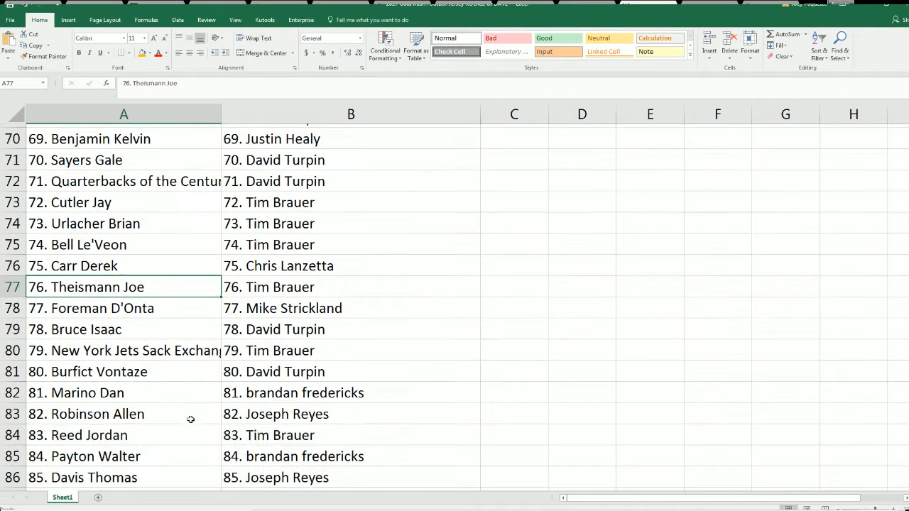
scroll("down", 3)
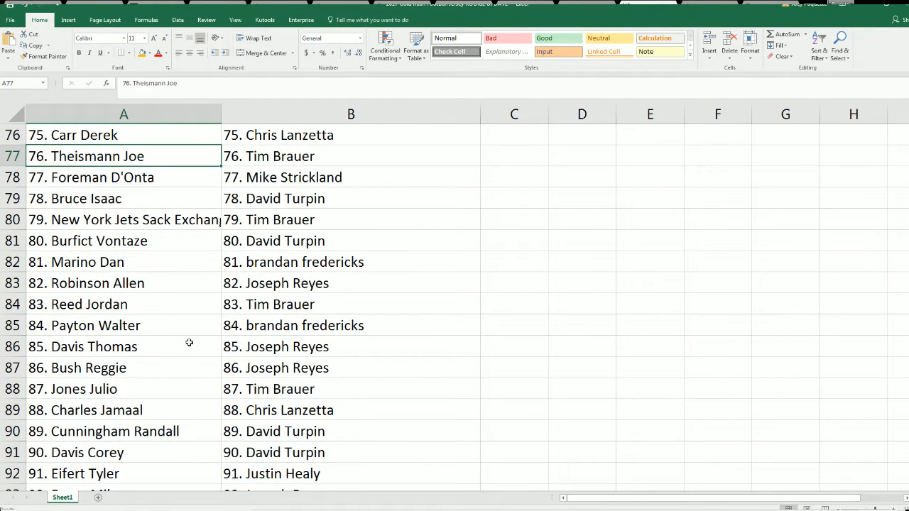
scroll("down", 3)
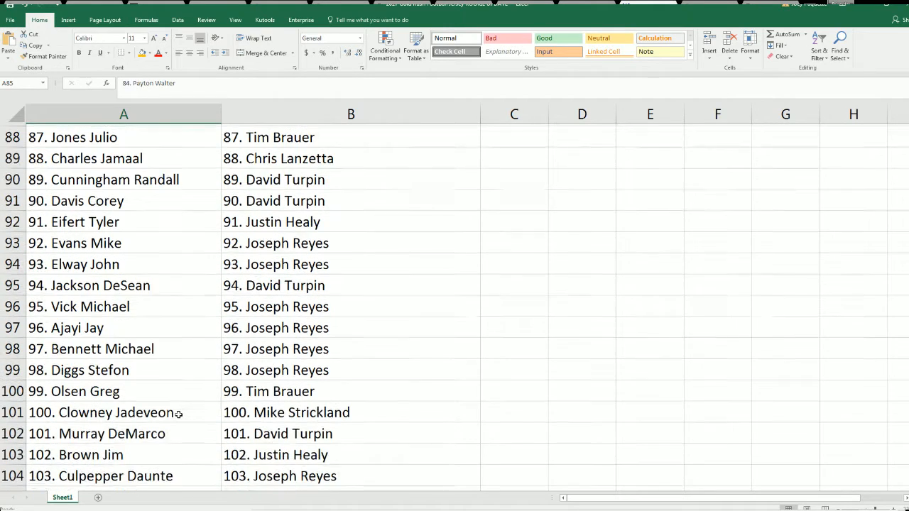
scroll("down", 3)
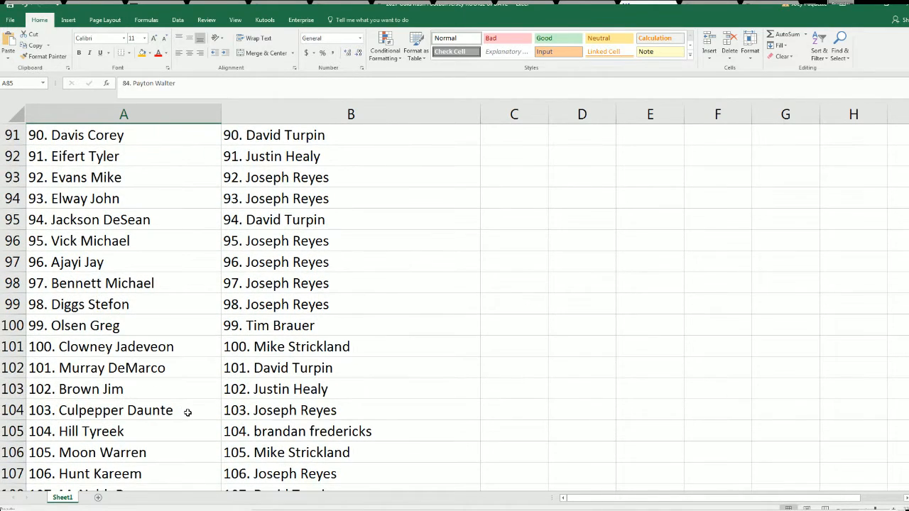
scroll("down", 3)
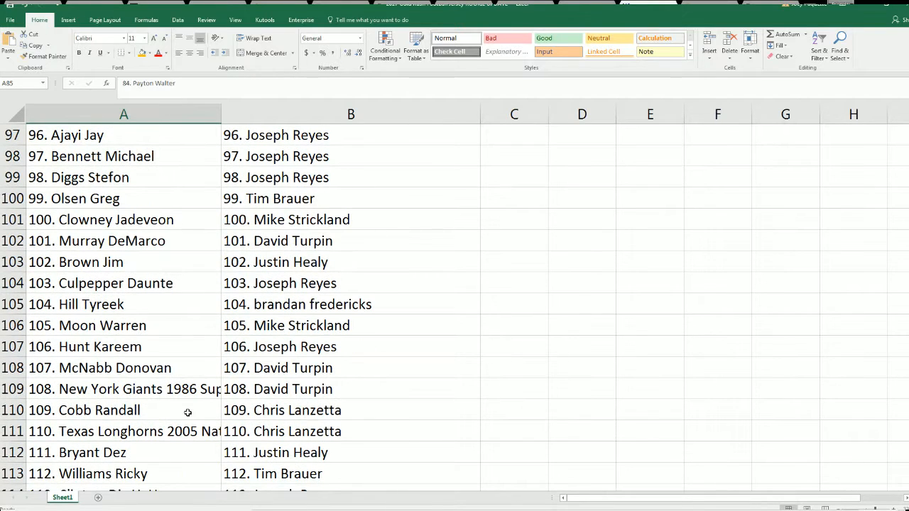
left_click(124, 198)
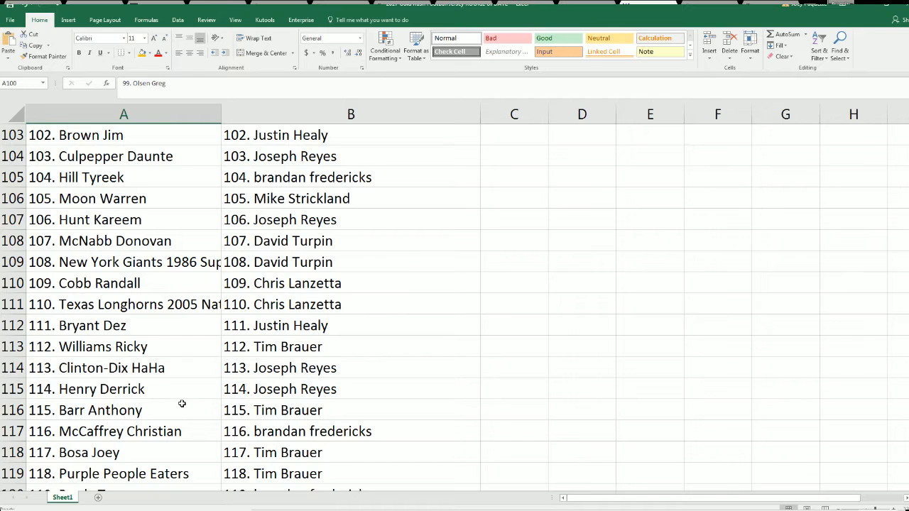
scroll("down", 3)
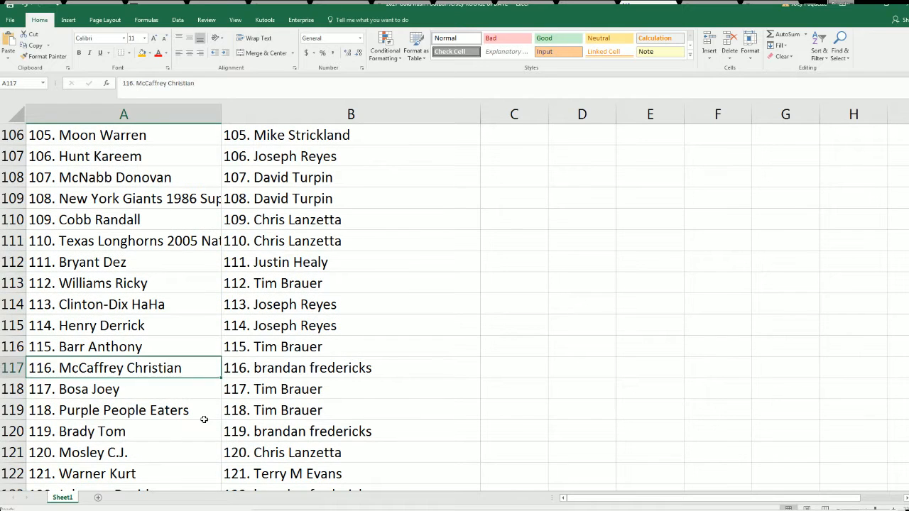
scroll("down", 3)
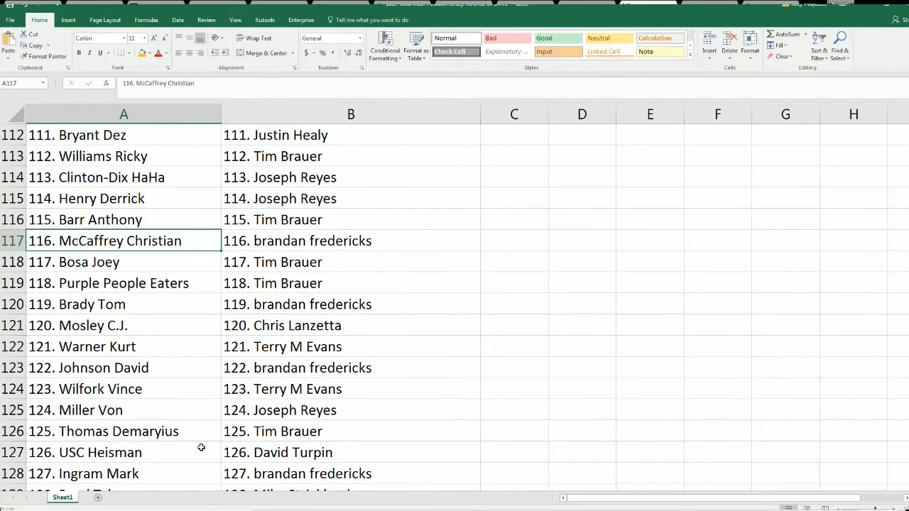
scroll("down", 3)
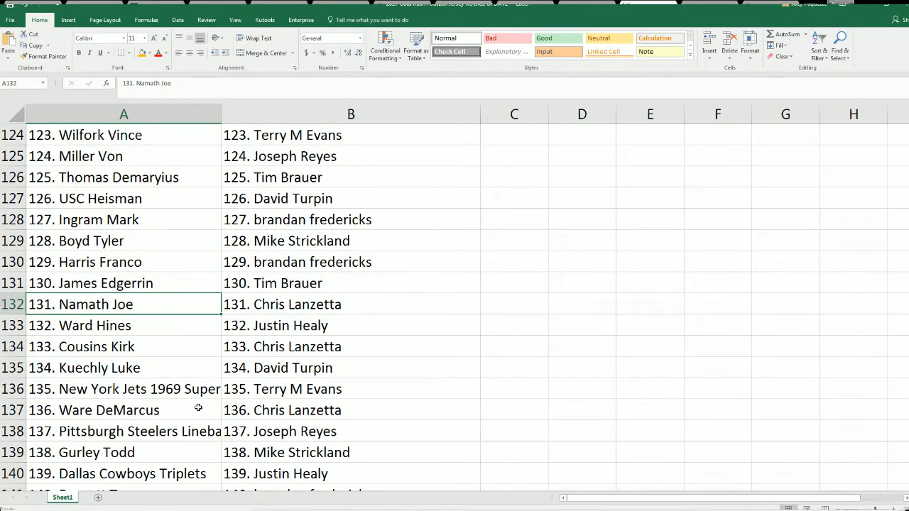
scroll("down", 3)
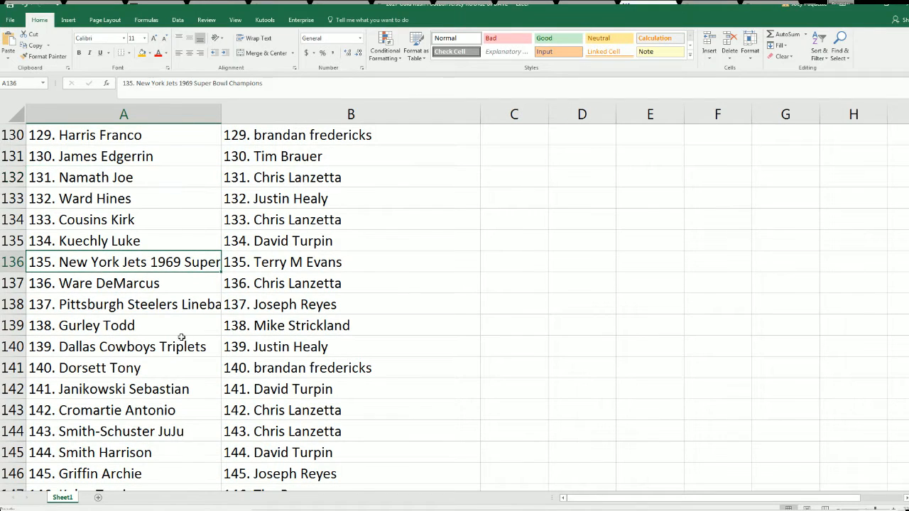
scroll("down", 3)
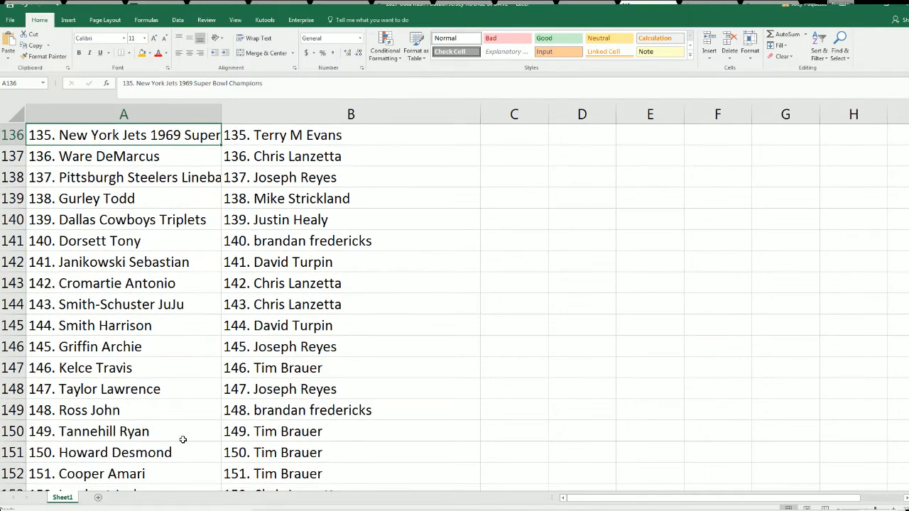
scroll("down", 3)
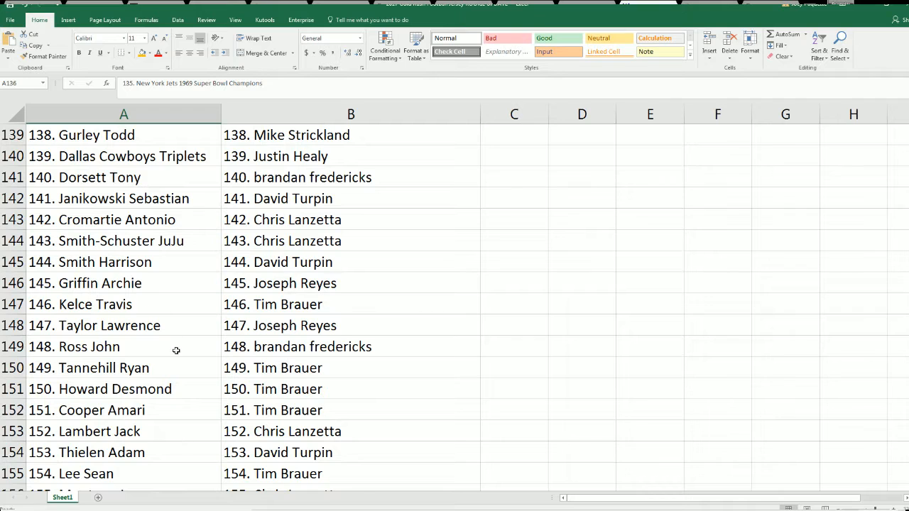
scroll("down", 3)
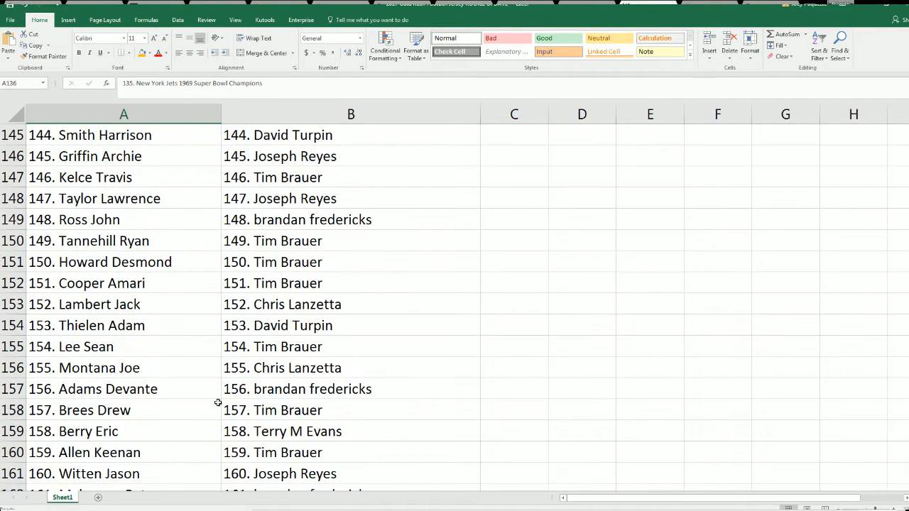
scroll("down", 3)
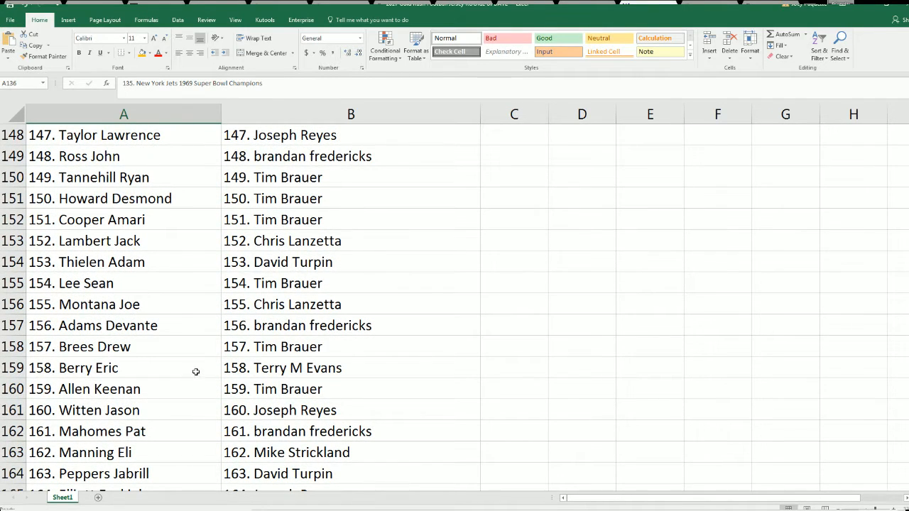
scroll("down", 3)
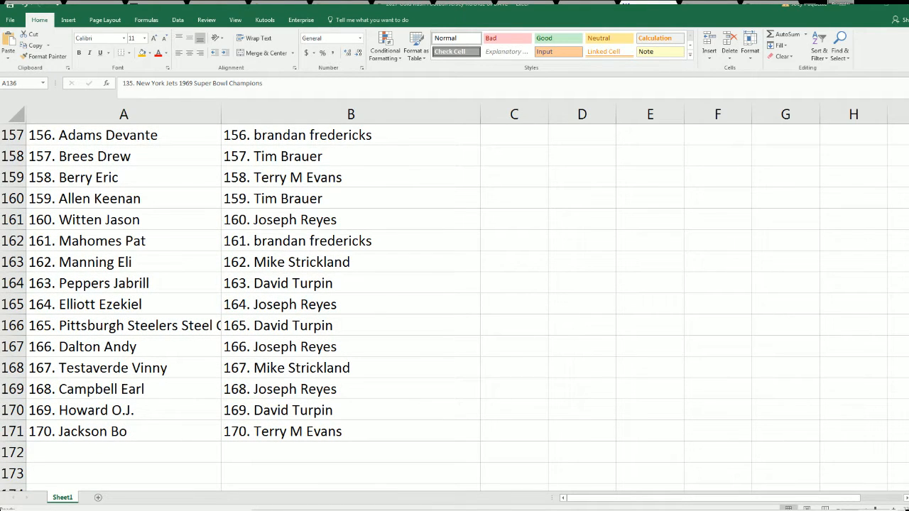
mouse_move(856, 374)
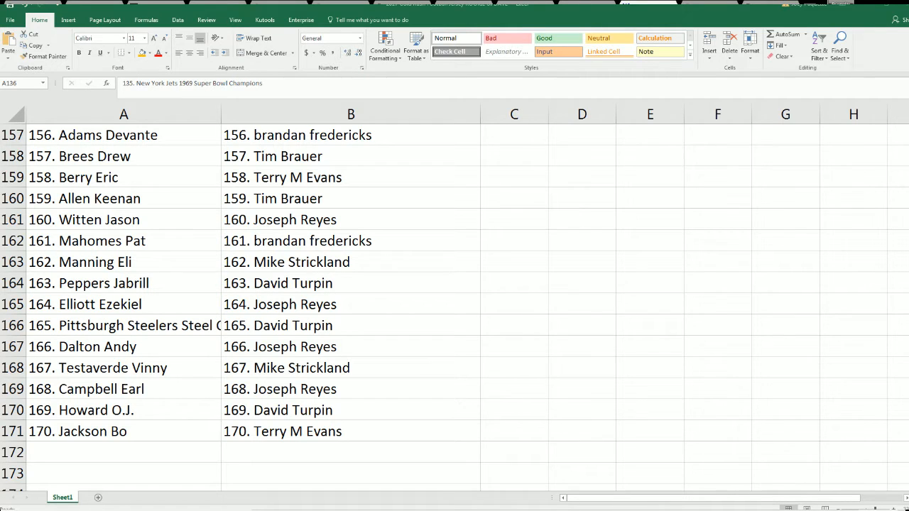
left_click(124, 113)
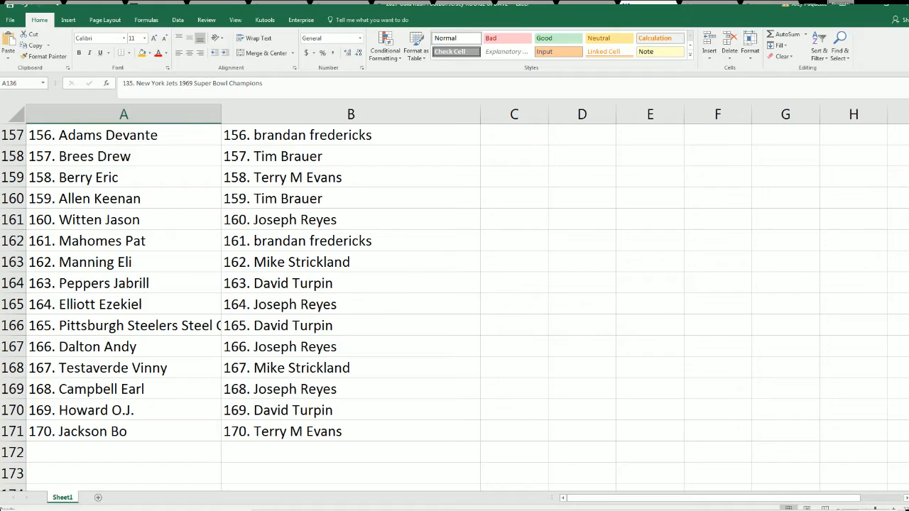